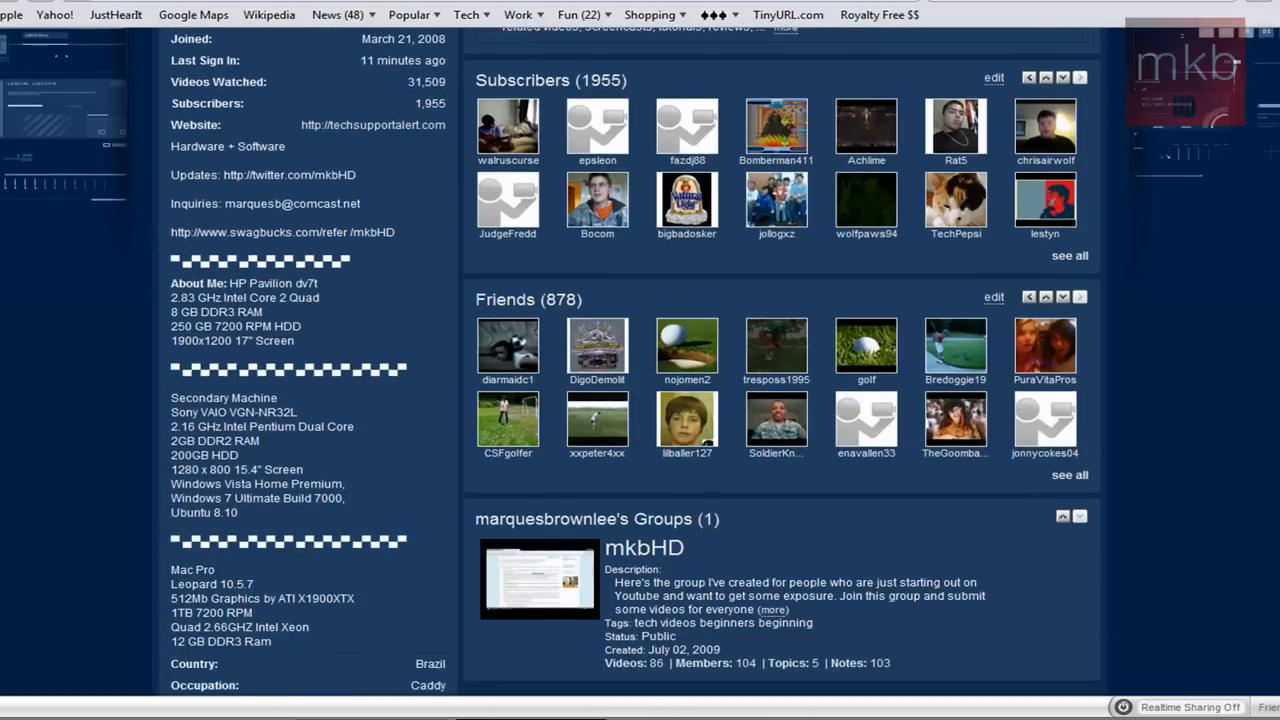
# Step: Scroll down the channel page to the Groups box showing the mkbHD group
pyautogui.scroll(-3)
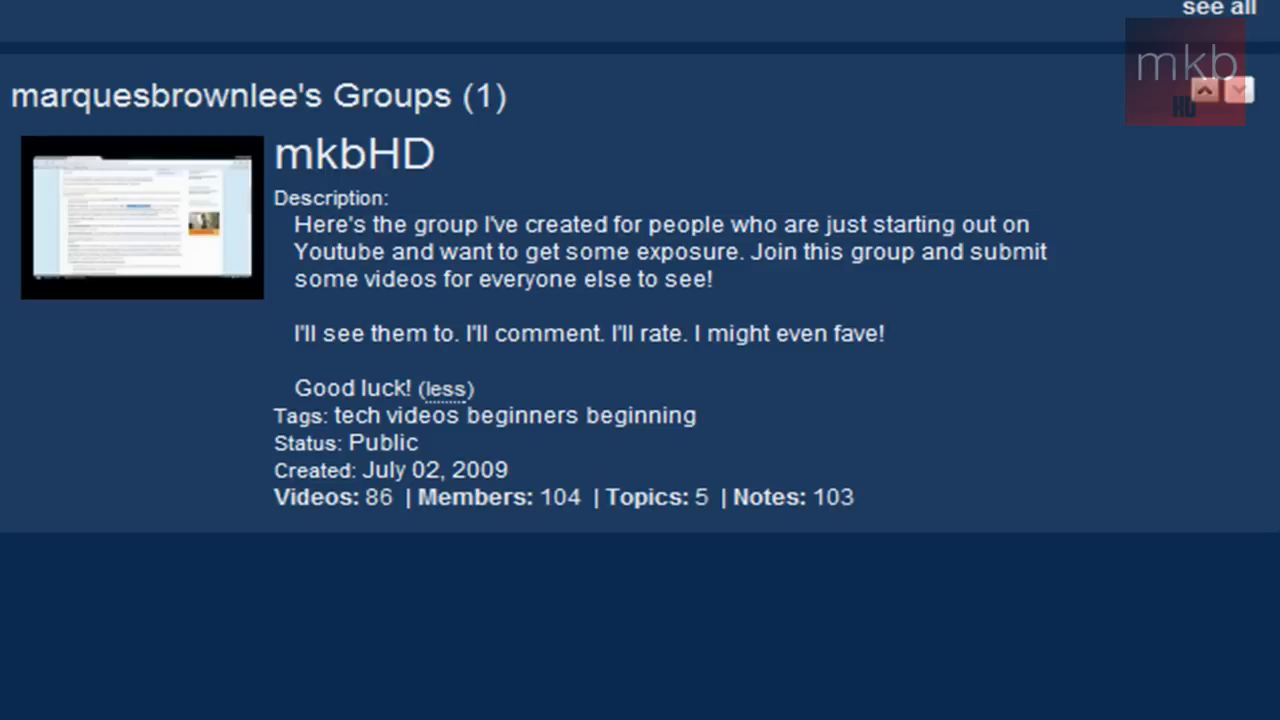
pyautogui.moveTo(230, 185)
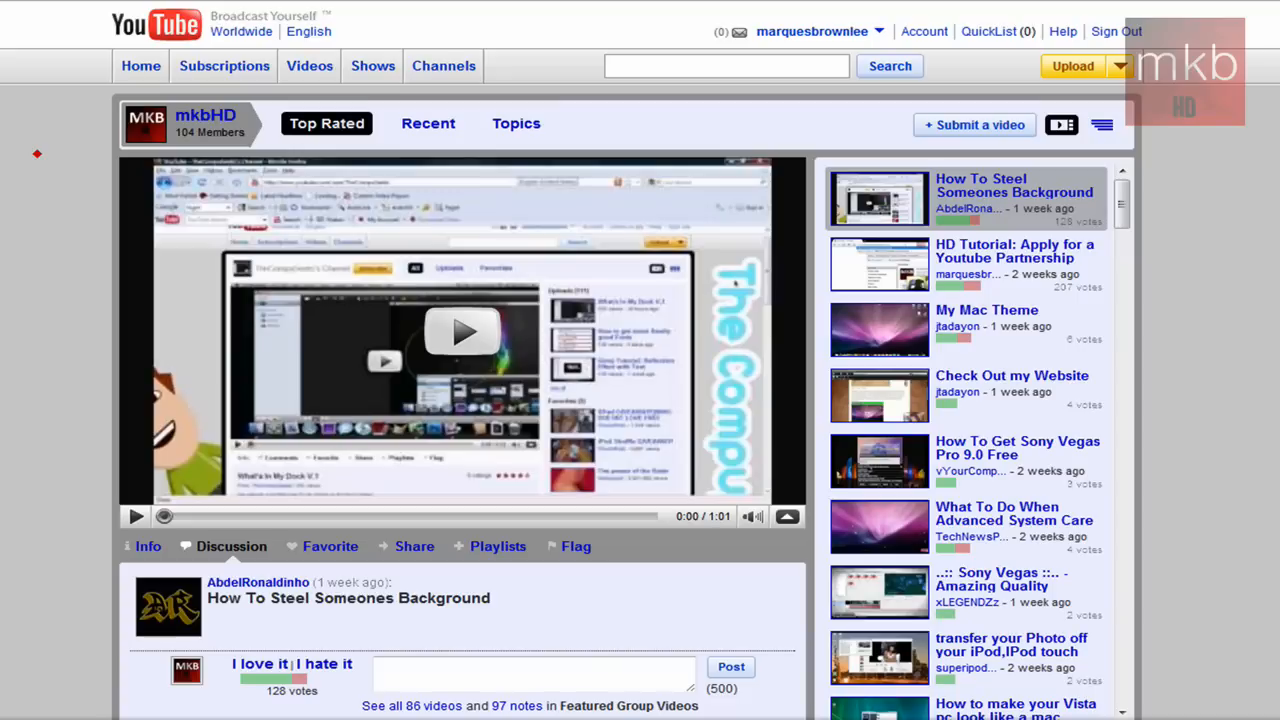
pyautogui.moveTo(38, 197)
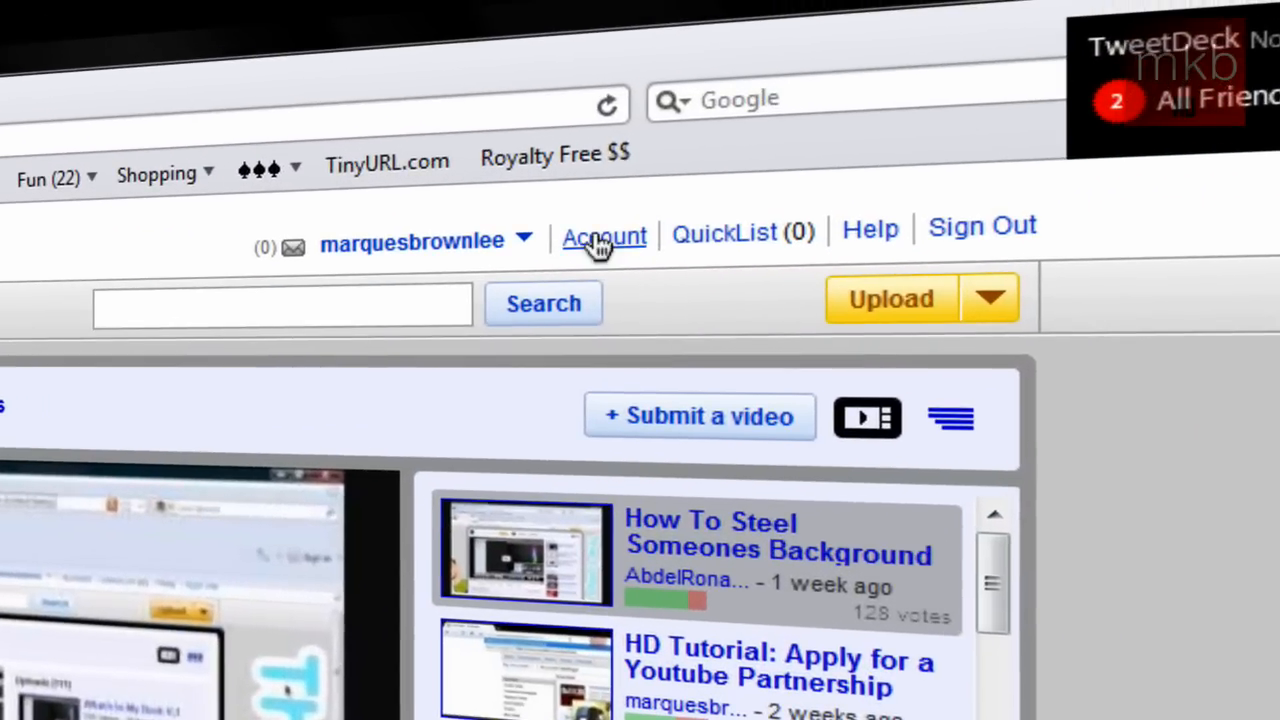
# Step: Open the Account Settings overview for marquesbrownlee
pyautogui.click(604, 237)
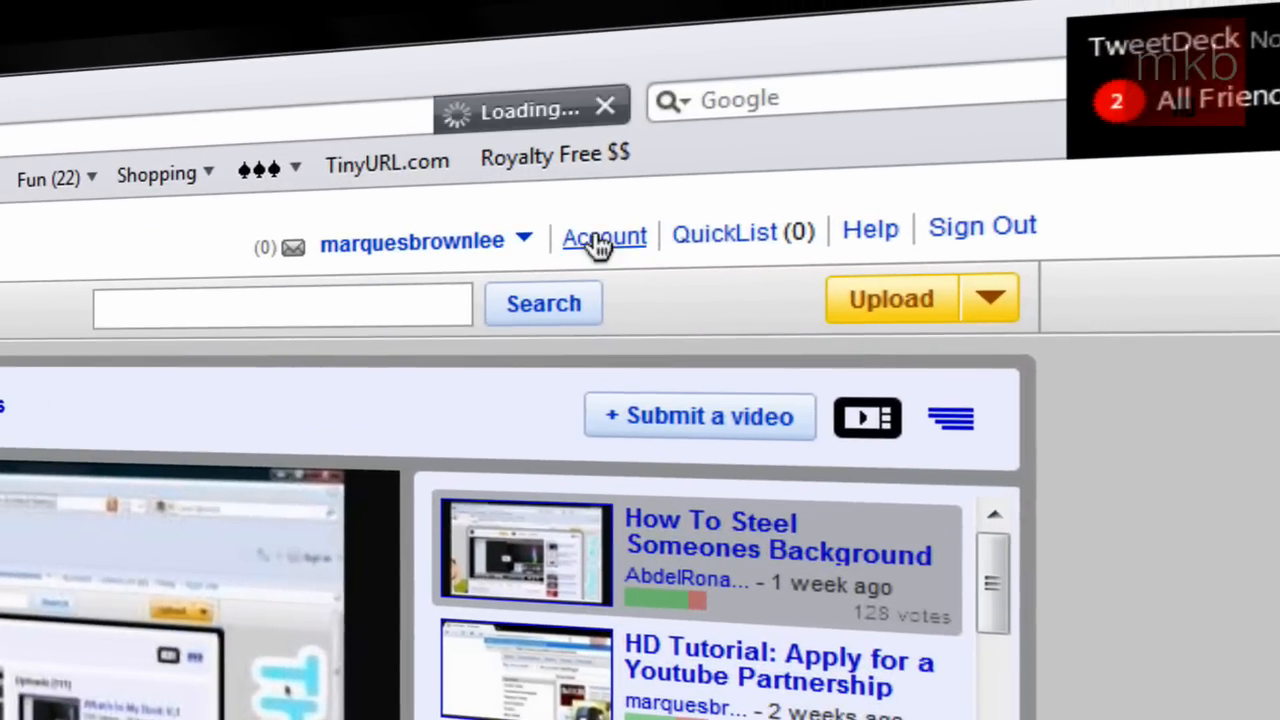
pyautogui.click(603, 238)
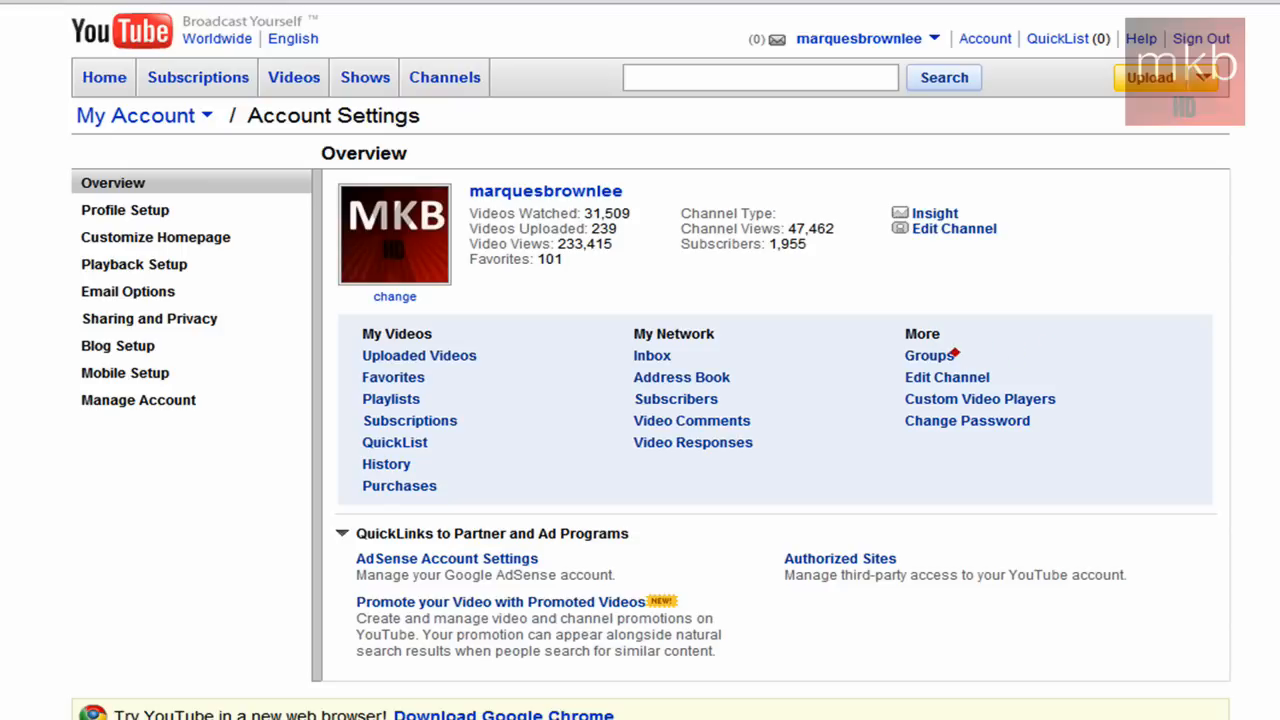
pyautogui.moveTo(1089, 339)
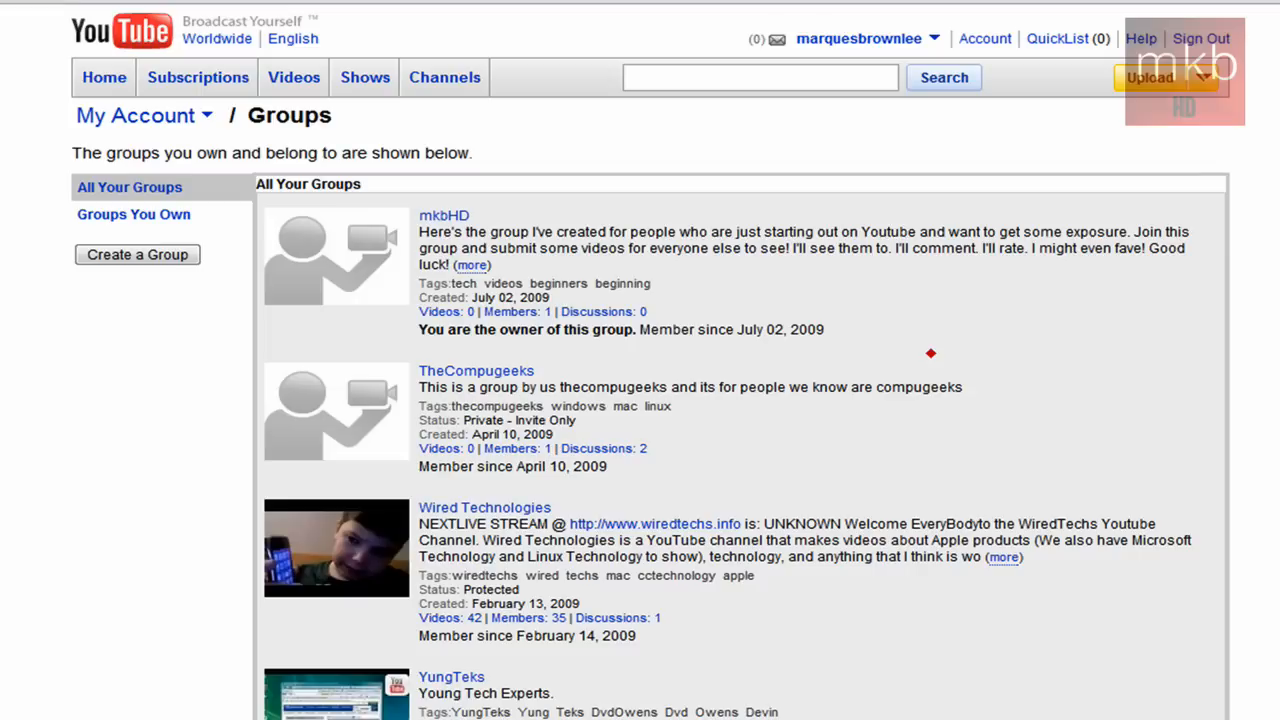
pyautogui.scroll(-3)
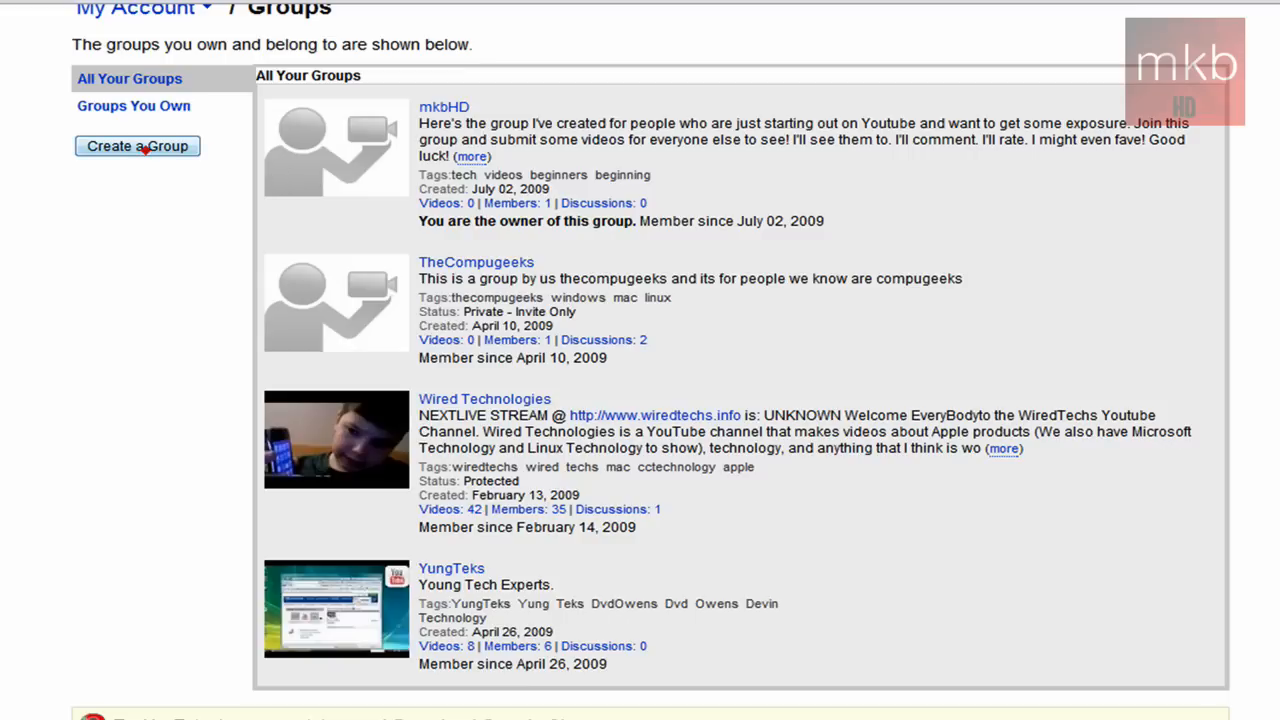
pyautogui.moveTo(133, 106)
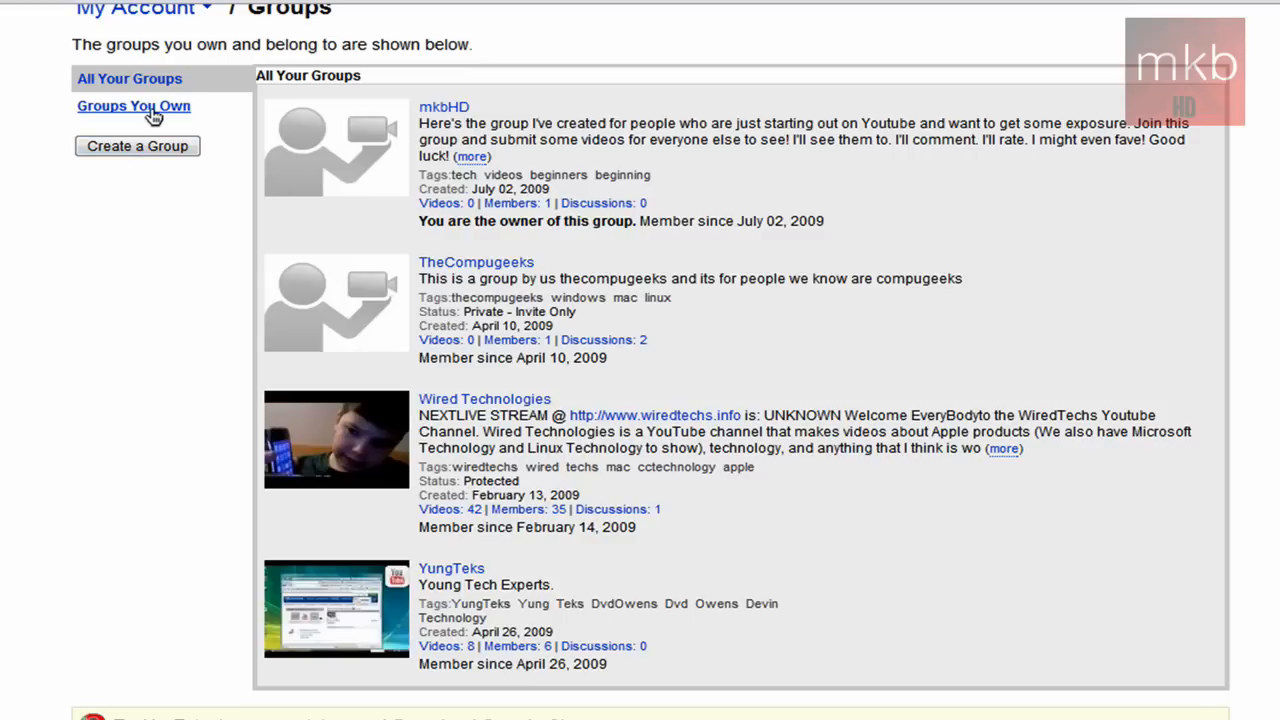
pyautogui.click(133, 105)
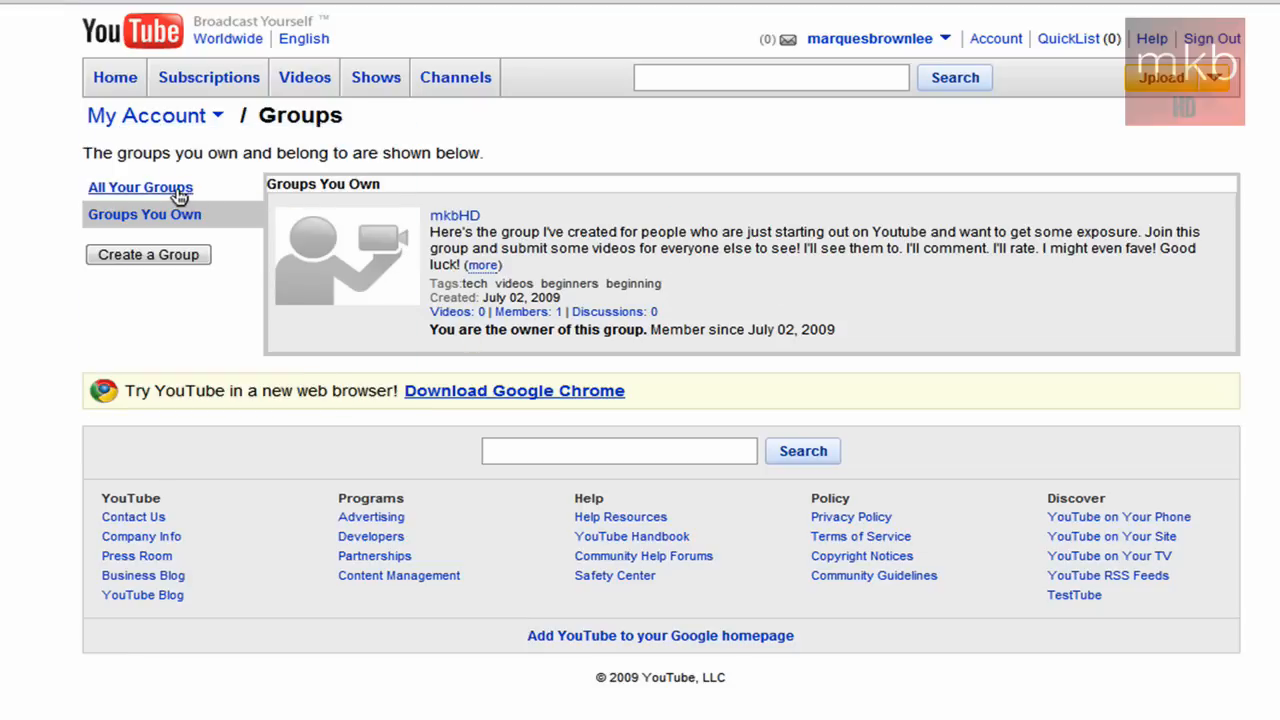
pyautogui.click(140, 187)
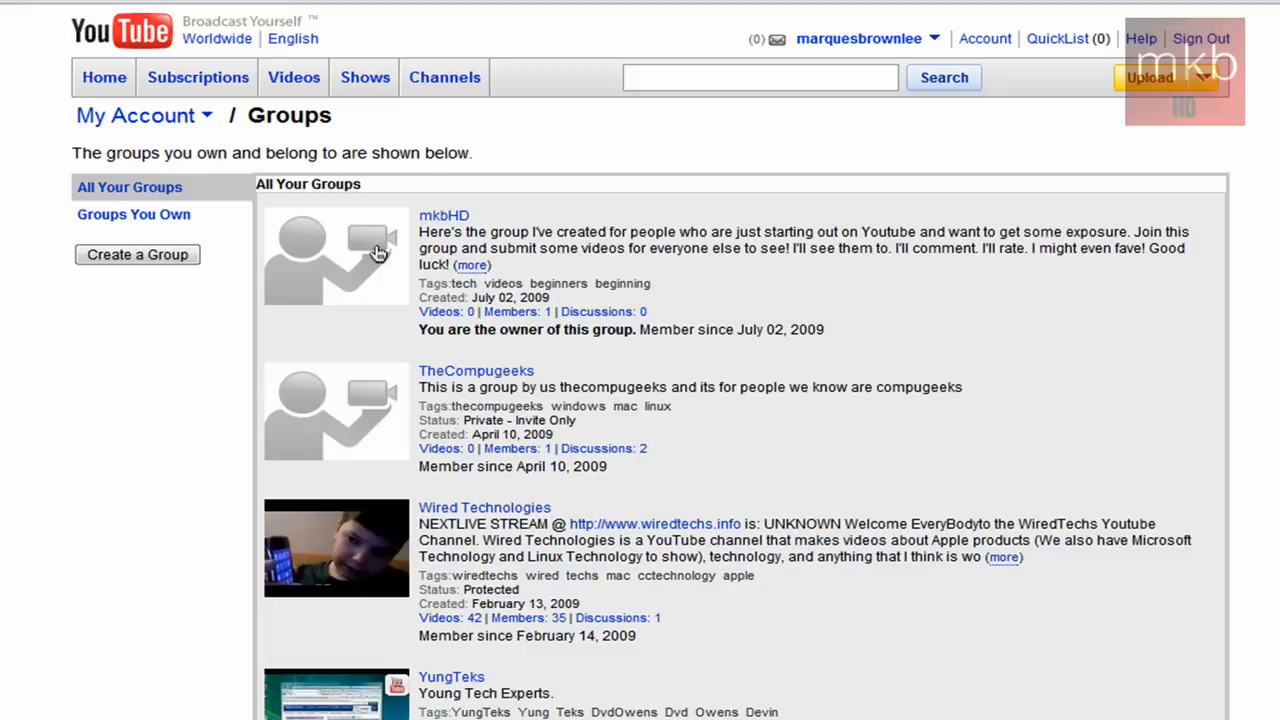
# Step: Start creating a group and enter 'mkb' as its group web address
pyautogui.click(137, 254)
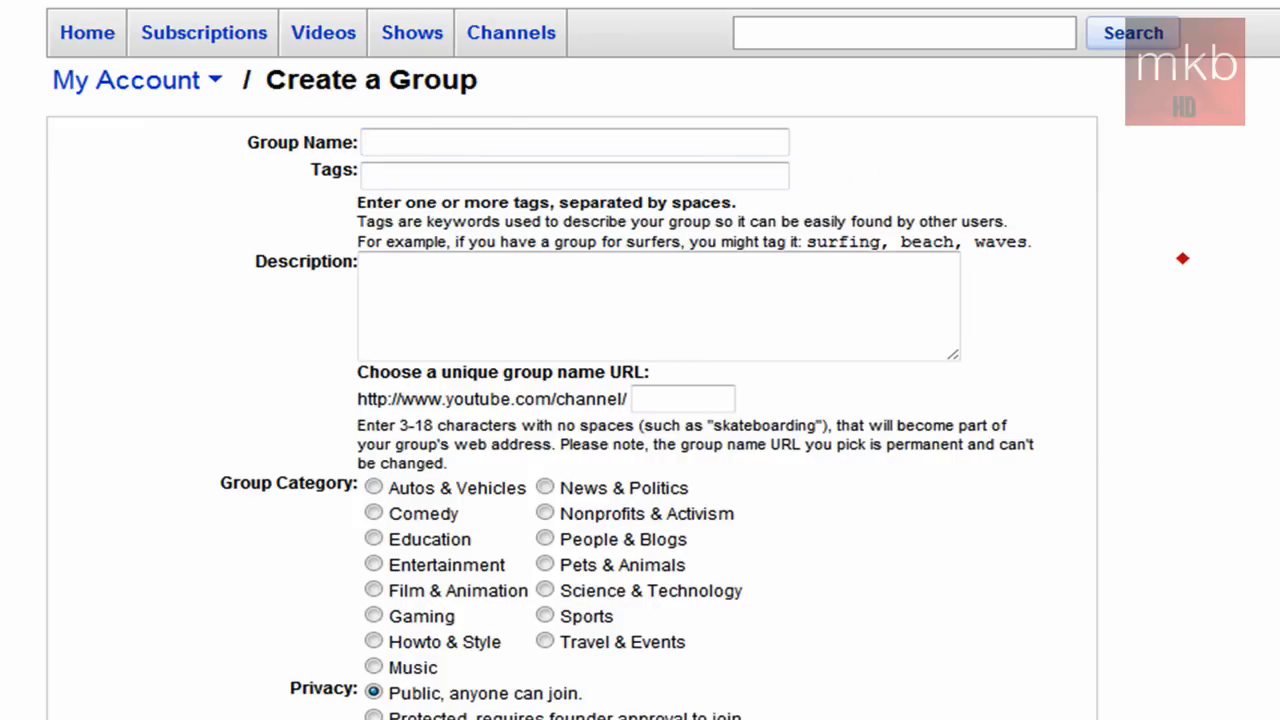
pyautogui.moveTo(1032, 262)
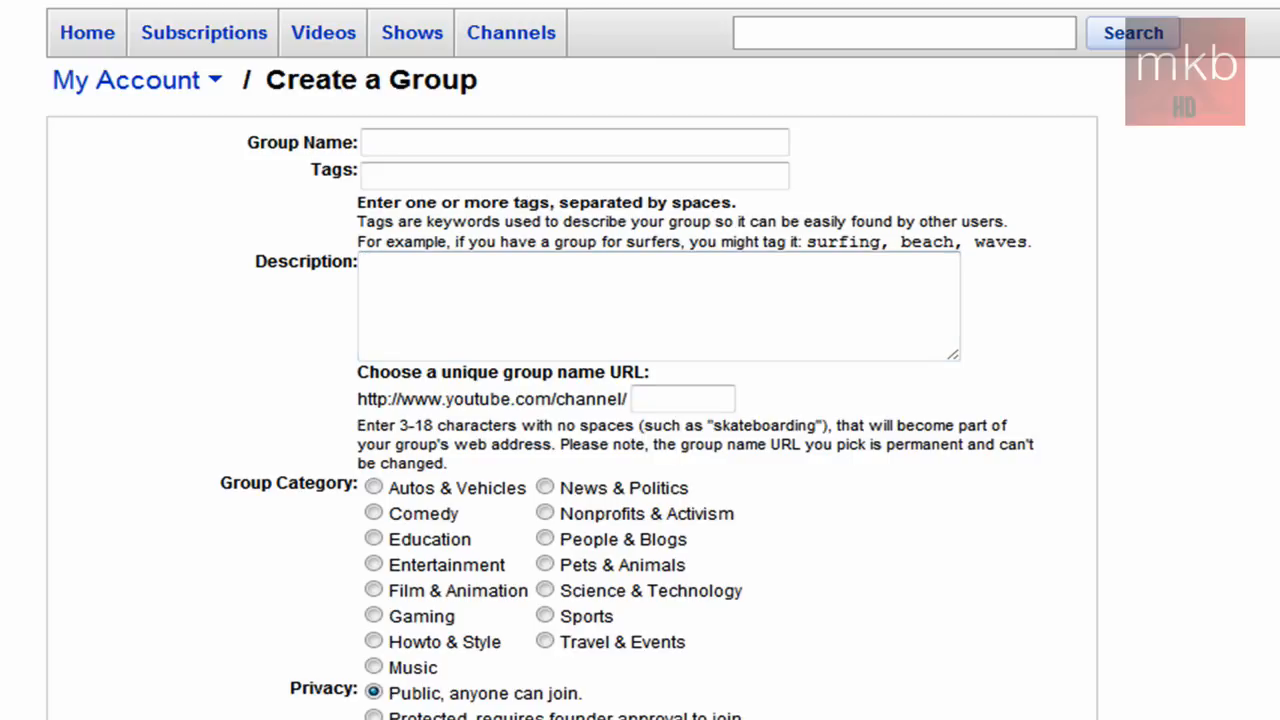
pyautogui.click(683, 398)
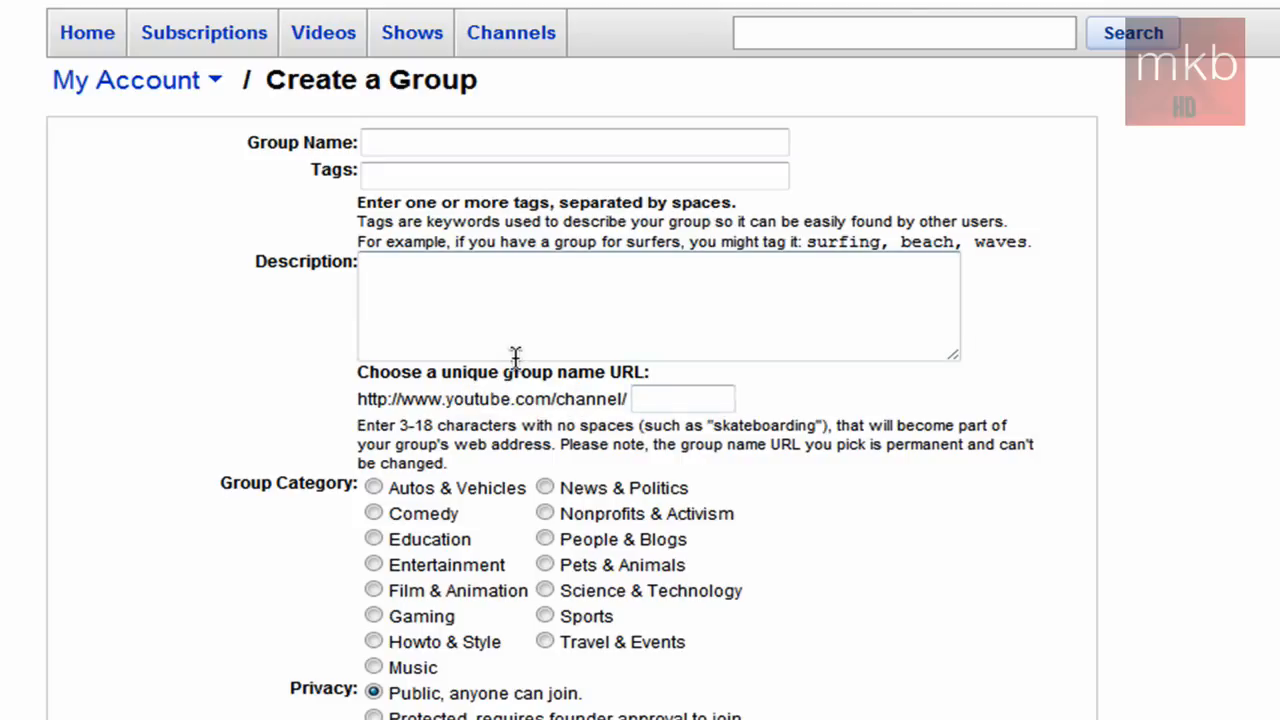
pyautogui.click(683, 398)
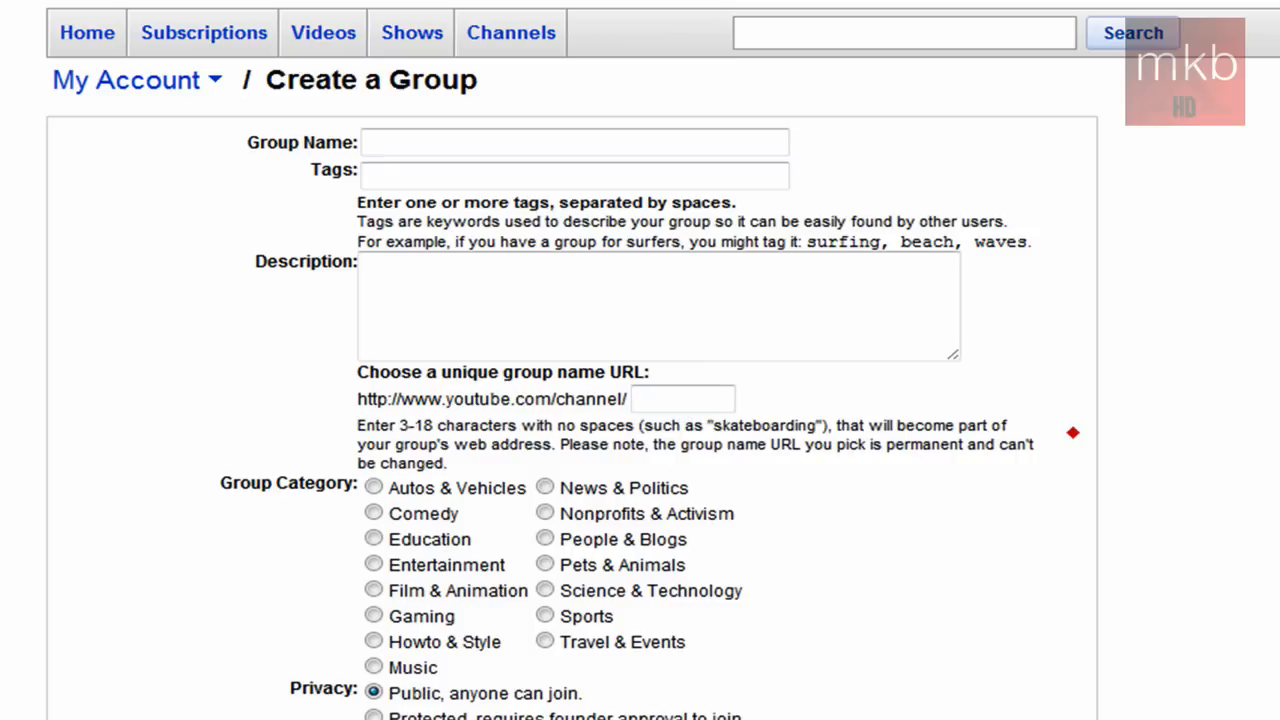
pyautogui.write('mkbHDGrou')
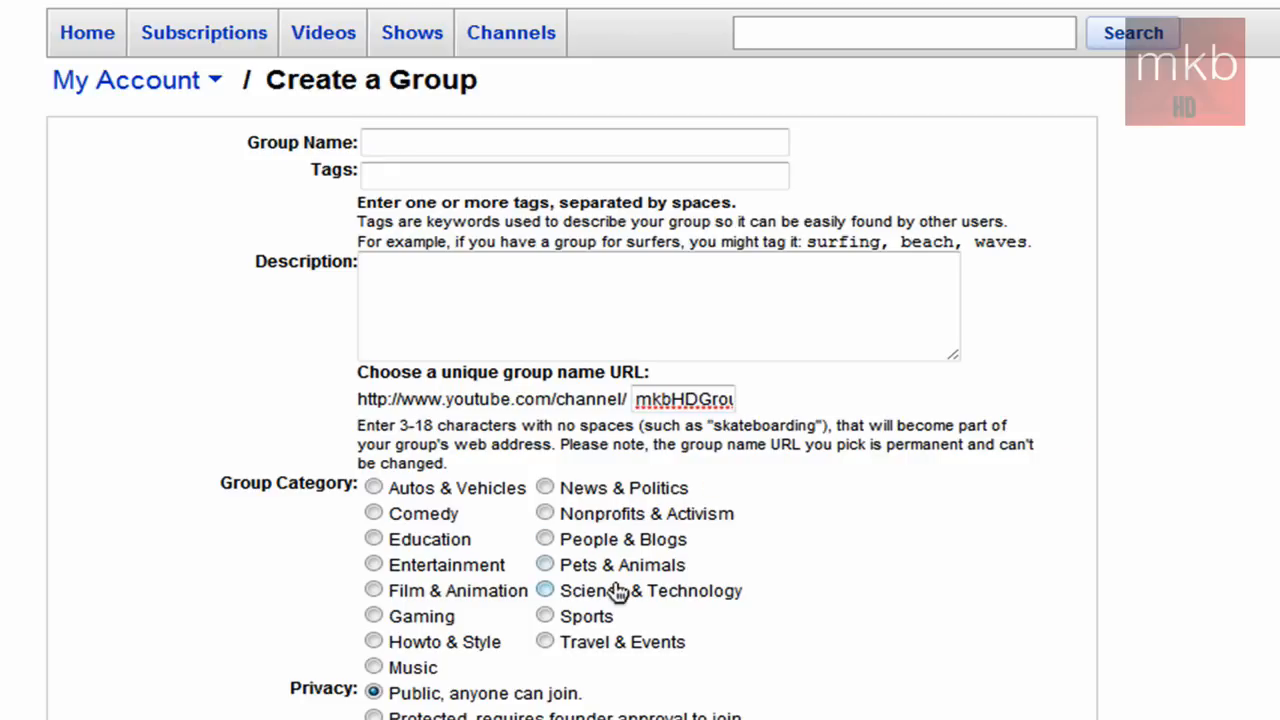
pyautogui.scroll(-3)
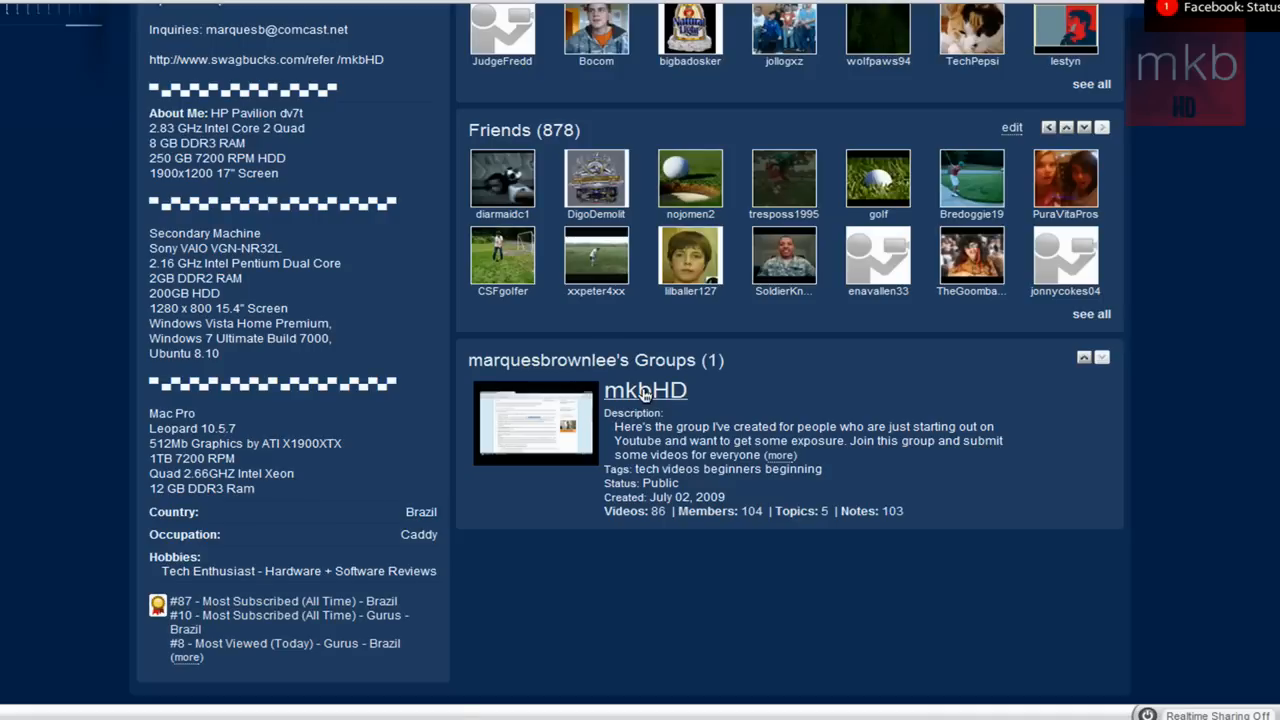
# Step: Open the mkbHD group page and scroll to its Topics and Members
pyautogui.click(645, 390)
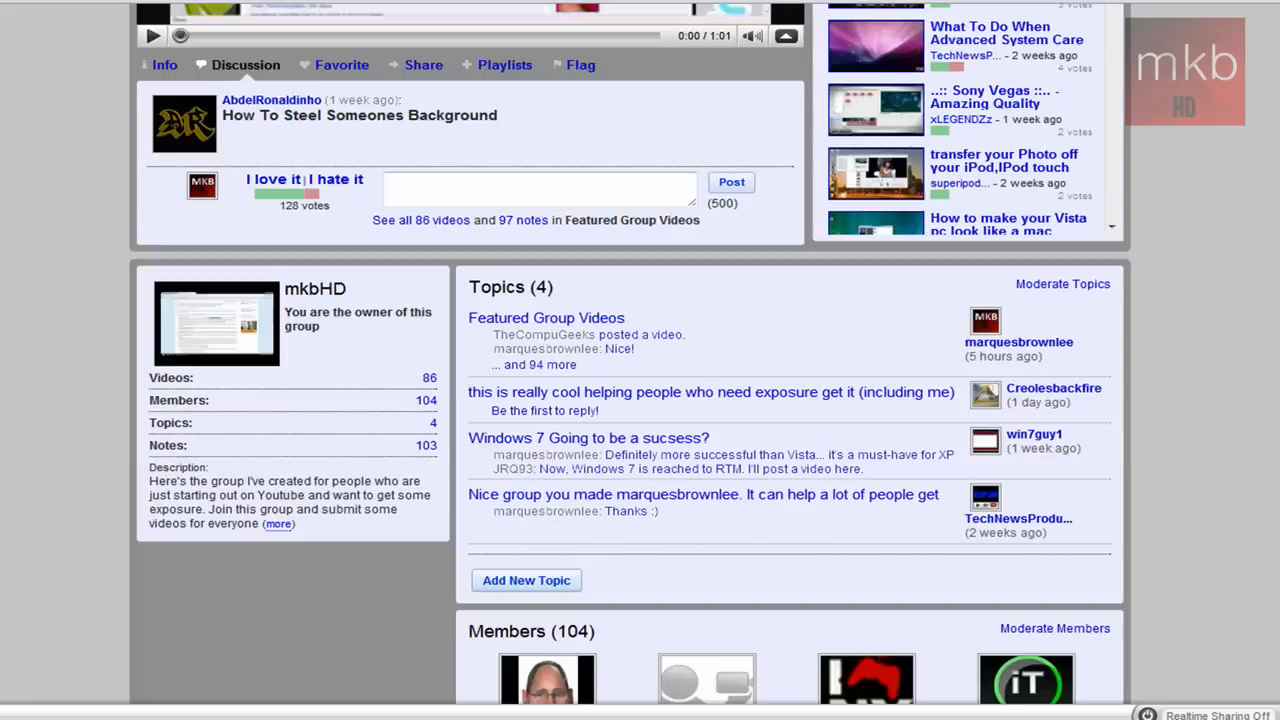
pyautogui.scroll(-3)
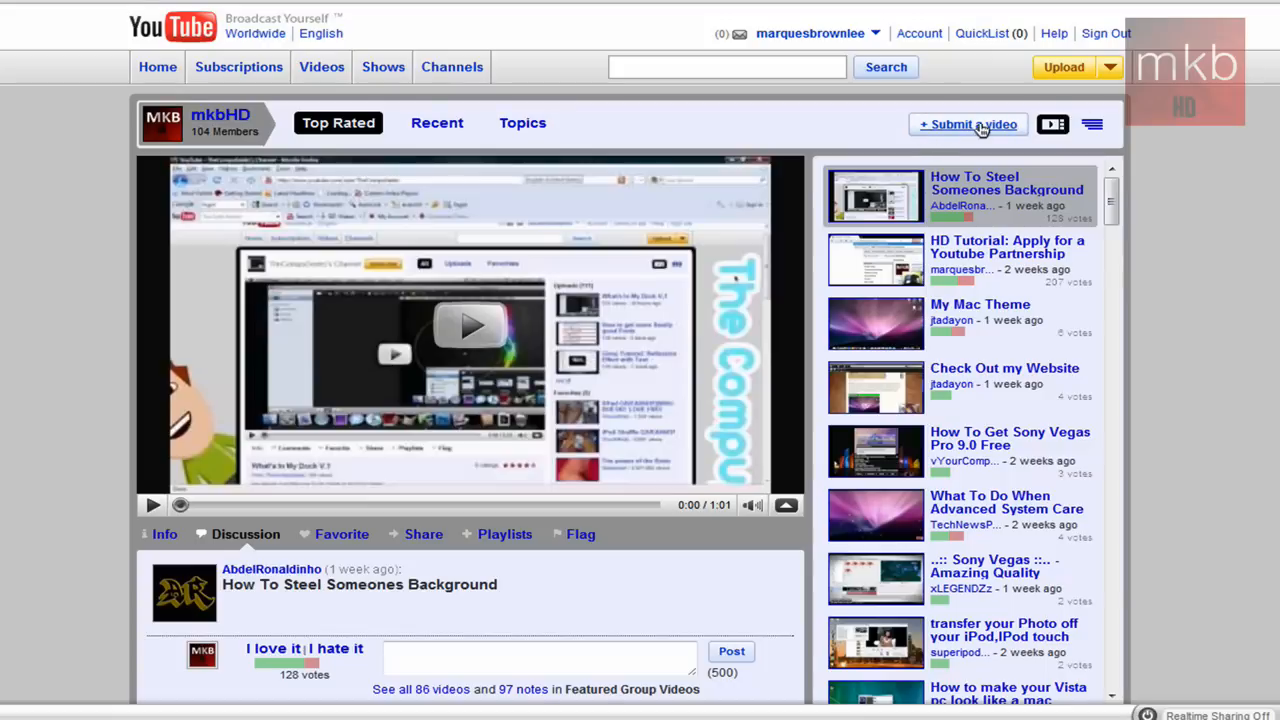
pyautogui.moveTo(468, 324)
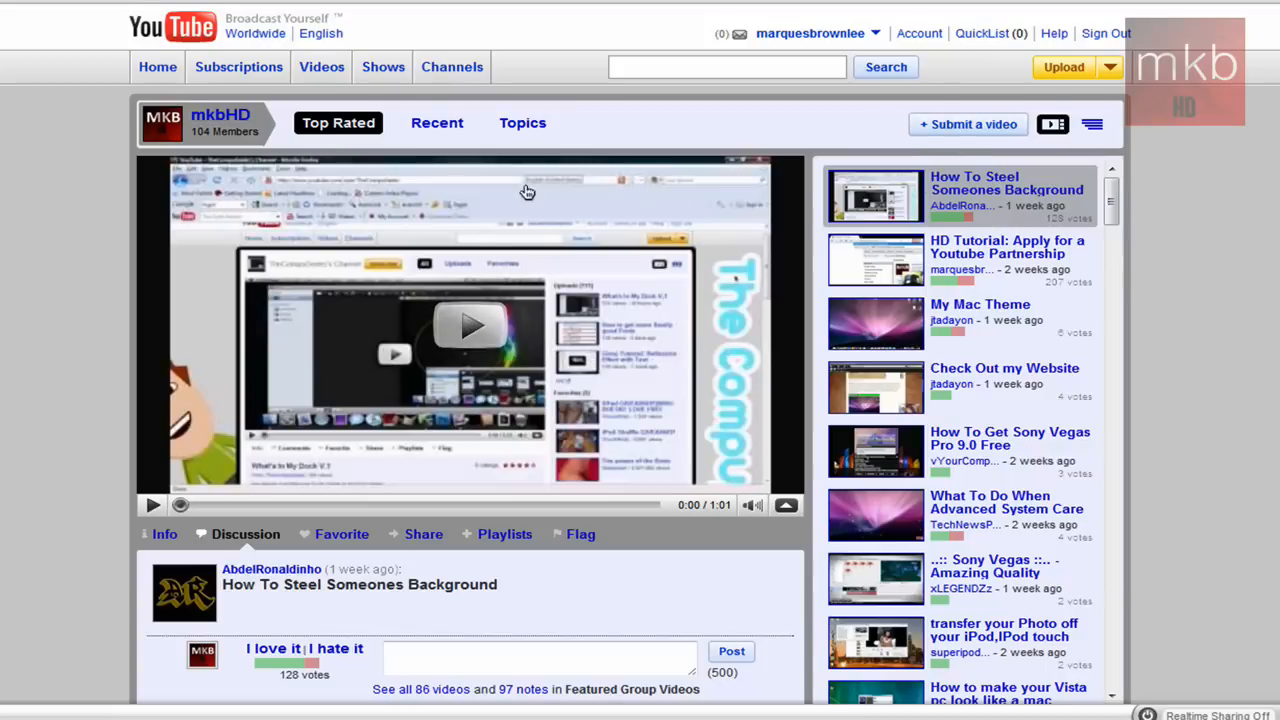
# Step: Switch the mkbHD group's video list to the Recent tab
pyautogui.click(437, 122)
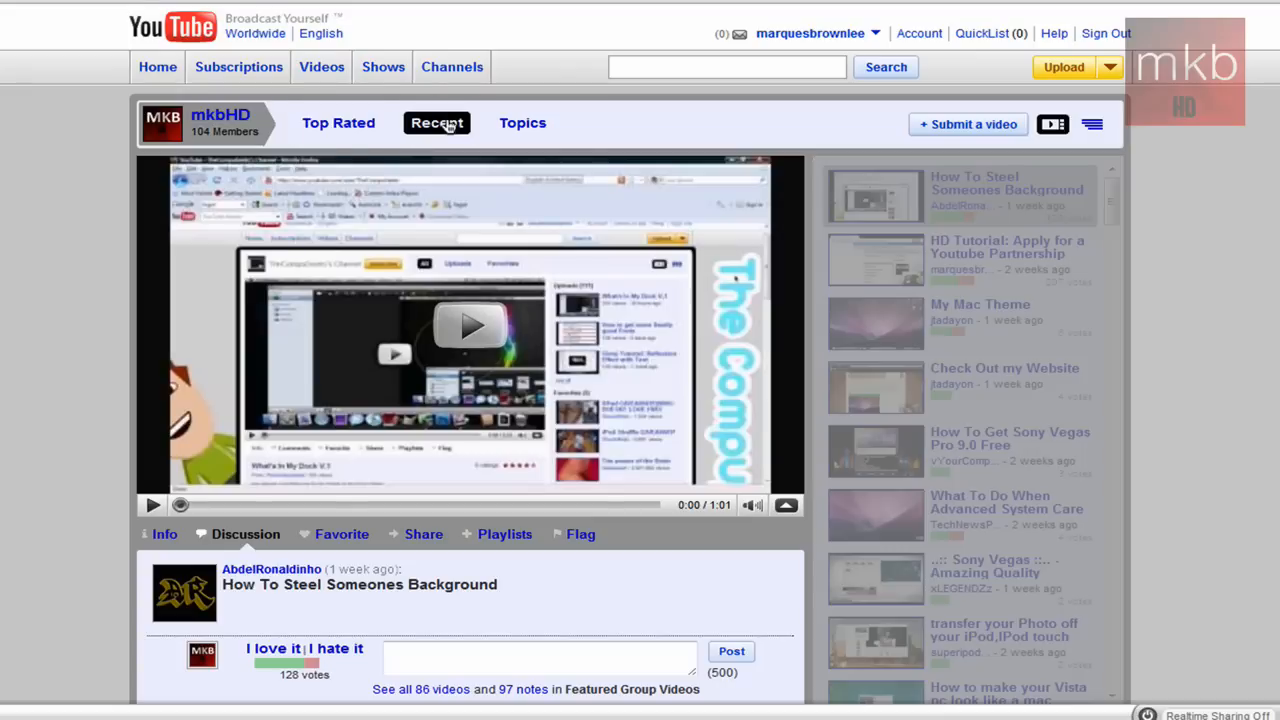
pyautogui.click(437, 123)
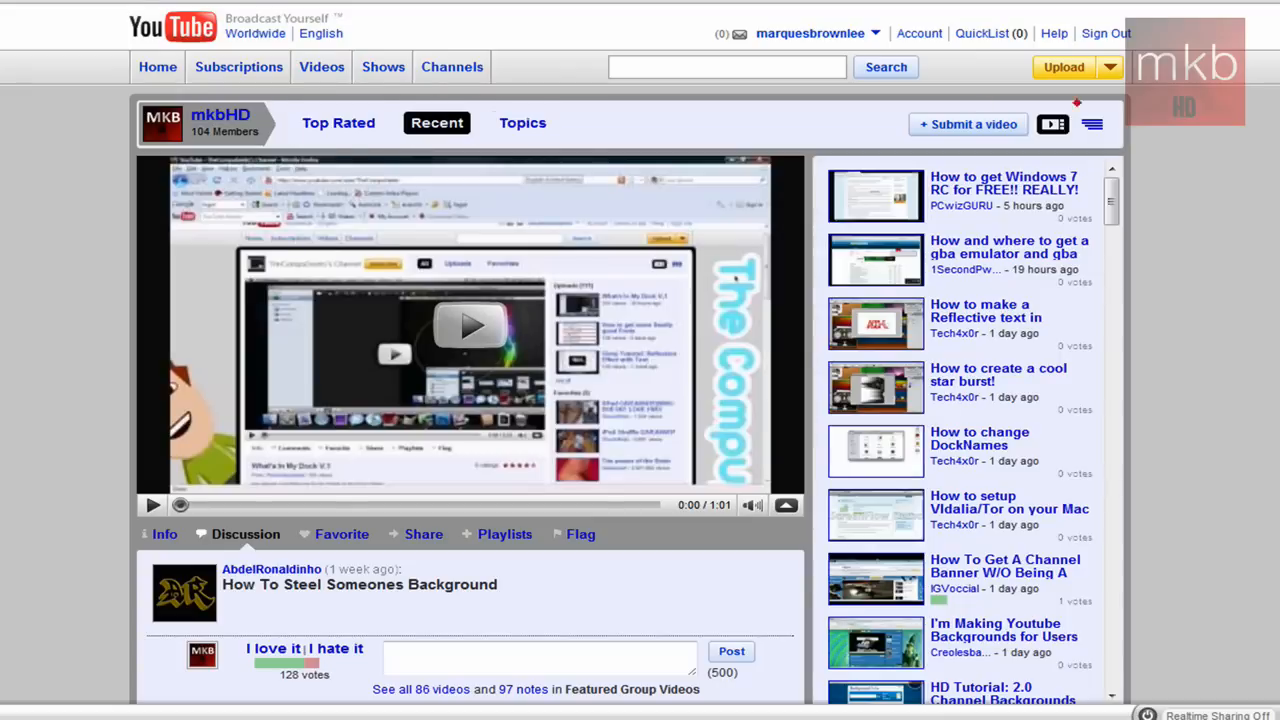